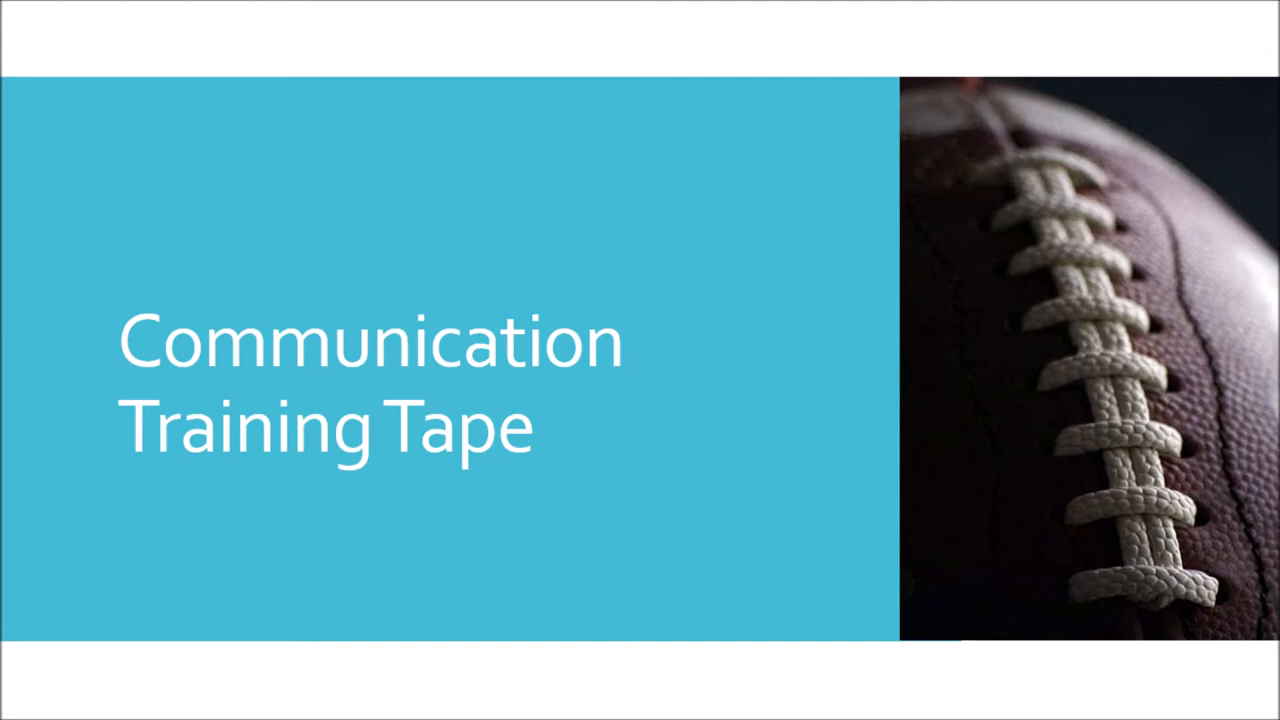
key(right)
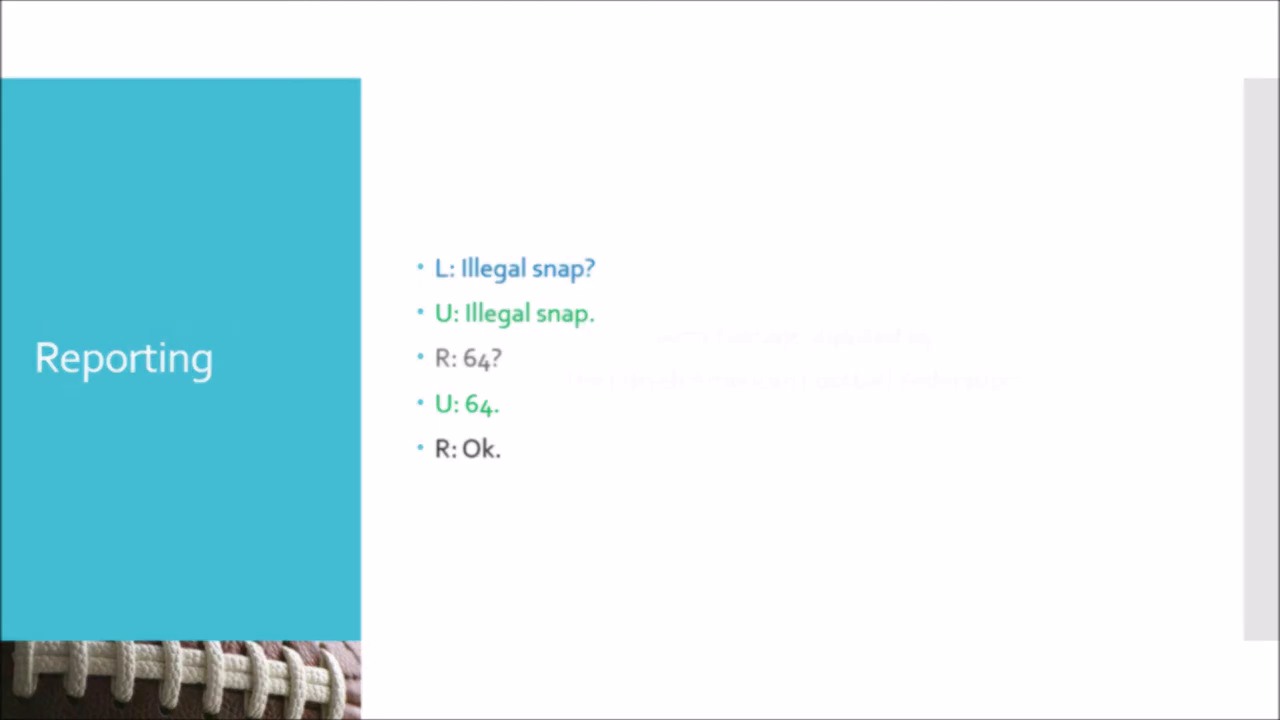
key(Right)
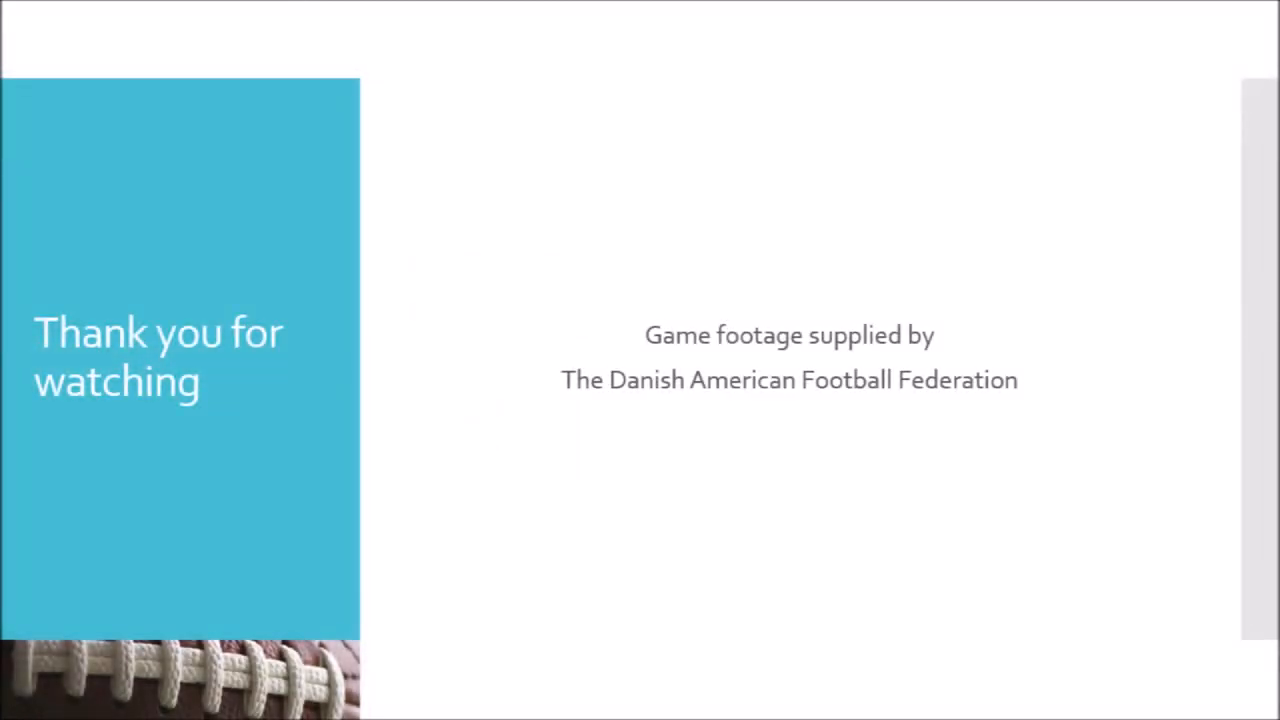